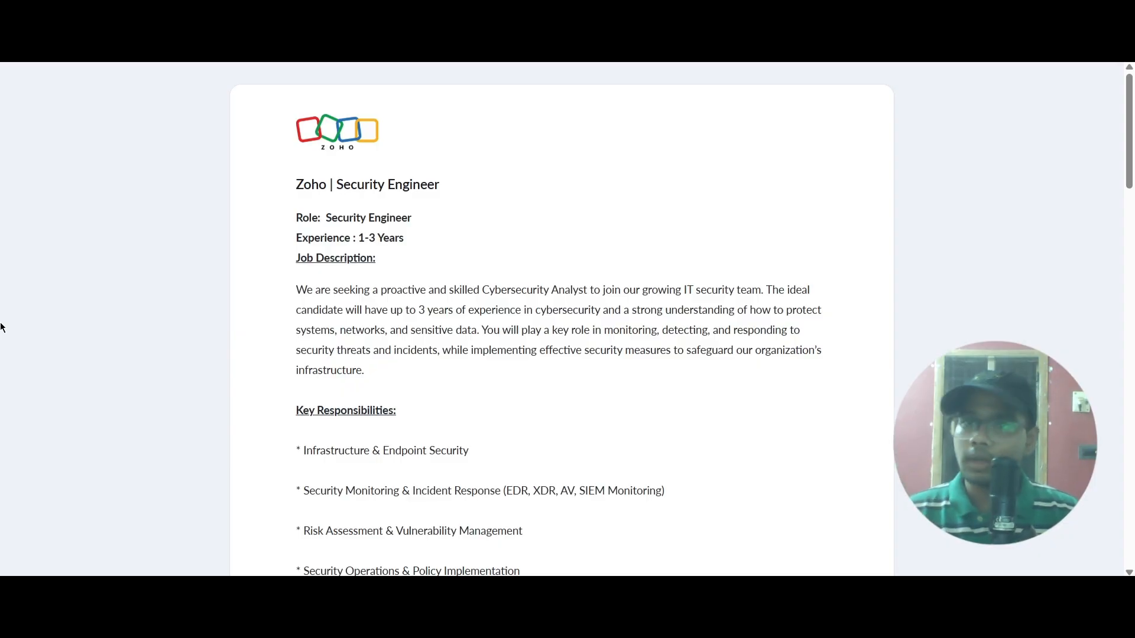
{"action": "scroll", "scroll_direction": "down", "scroll_amount": 3}
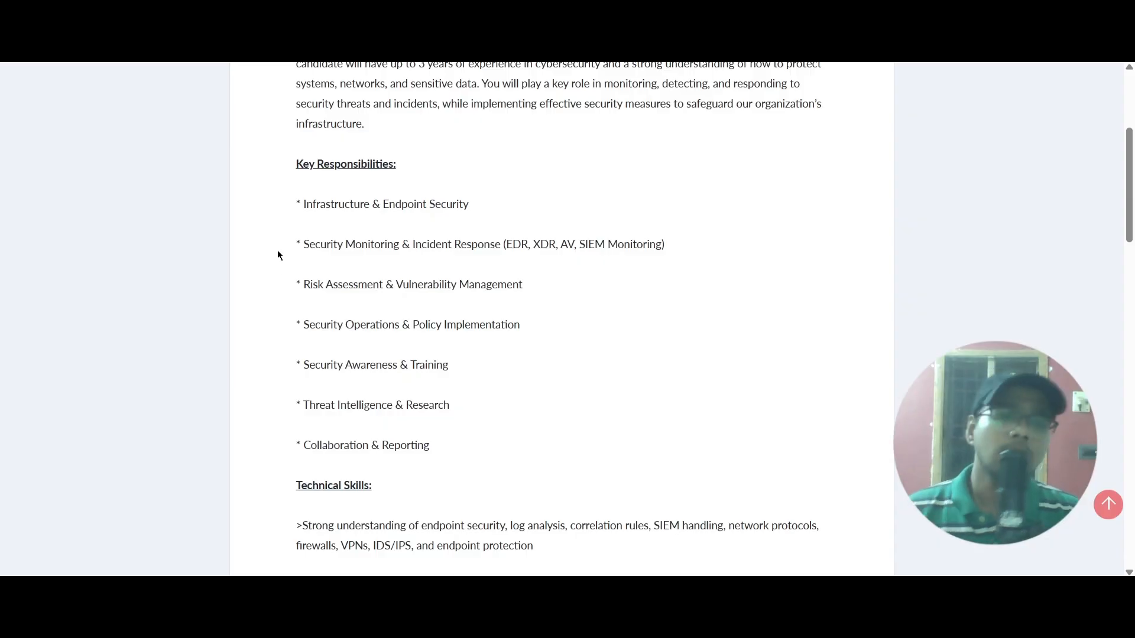
{"action": "scroll", "scroll_direction": "down", "scroll_amount": 3}
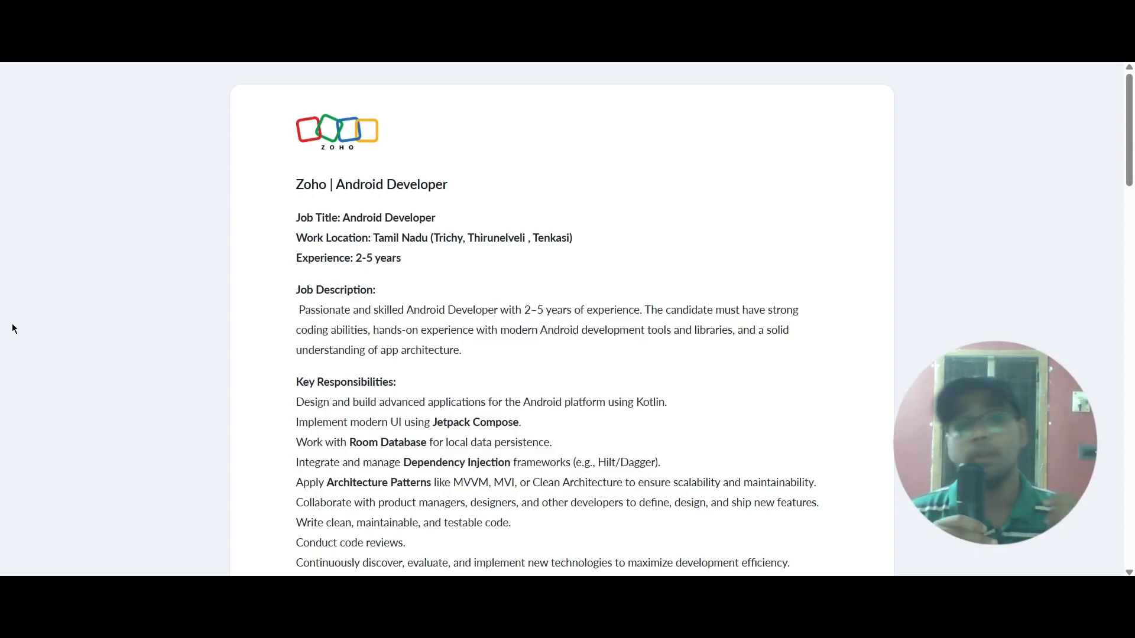
{"action": "scroll", "scroll_direction": "down", "scroll_amount": 3}
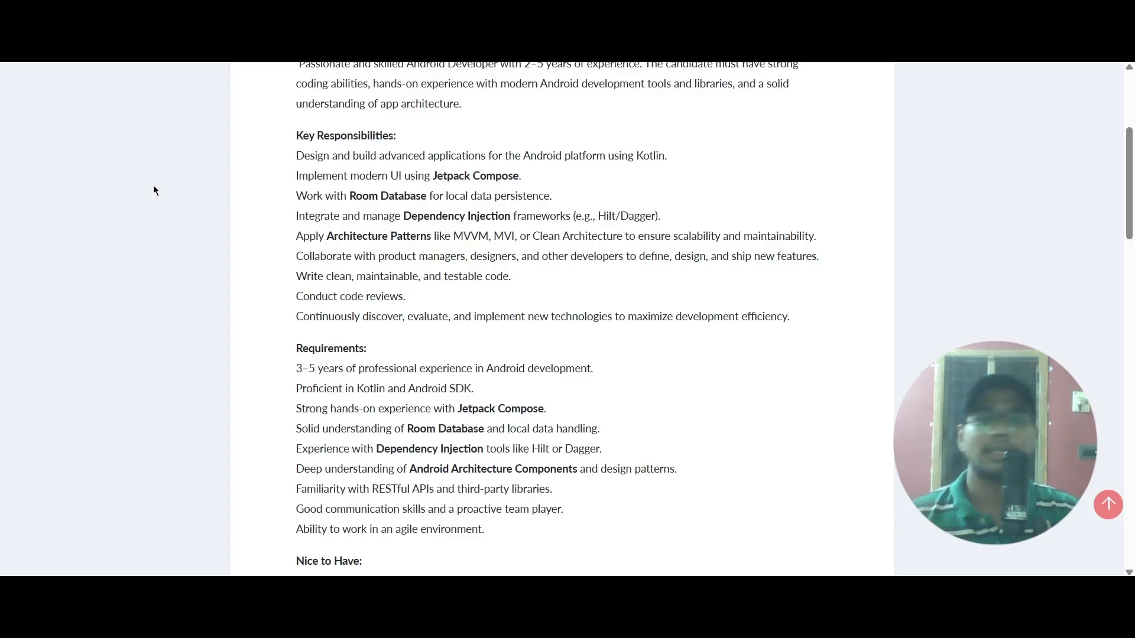
{"action": "mouse_move", "coordinate": [258, 232]}
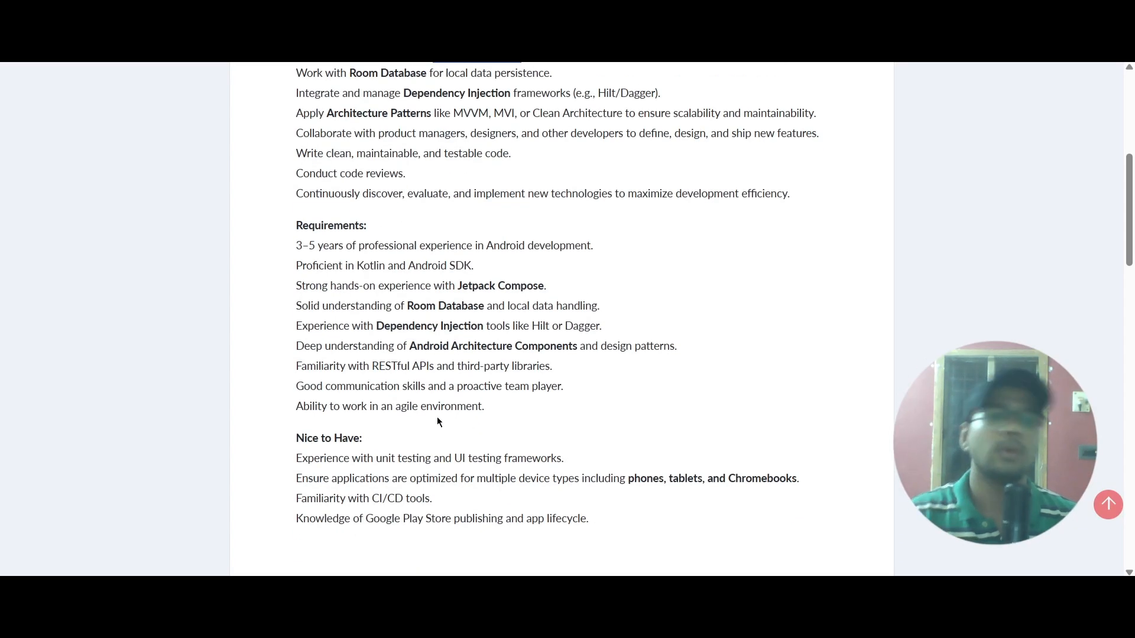
{"action": "scroll", "scroll_direction": "down", "scroll_amount": 3}
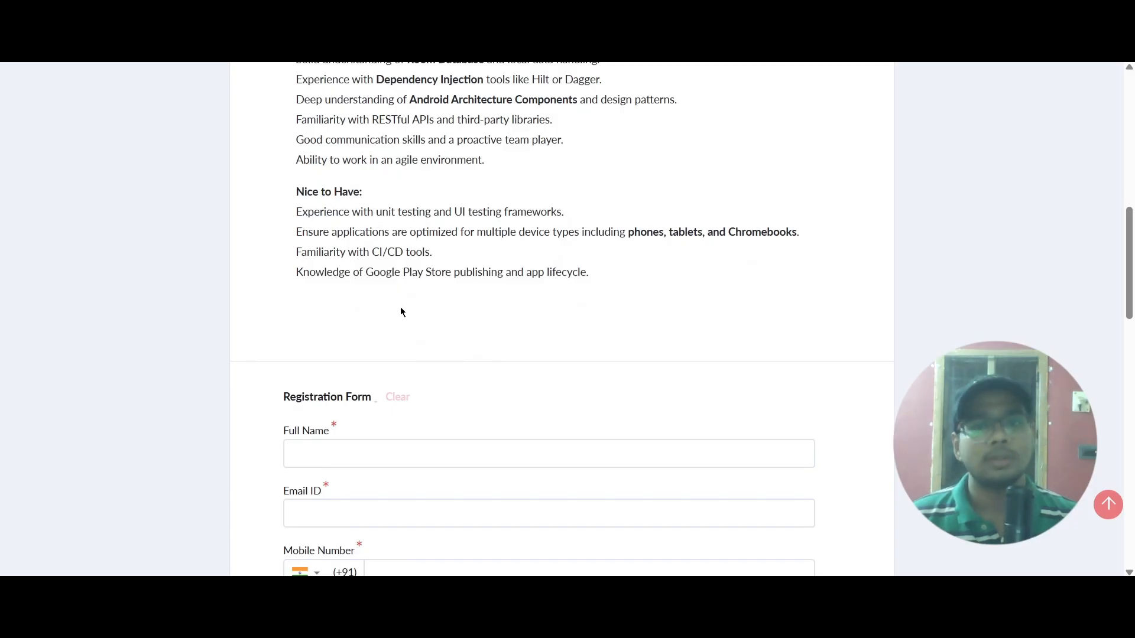
{"action": "mouse_move", "coordinate": [411, 314]}
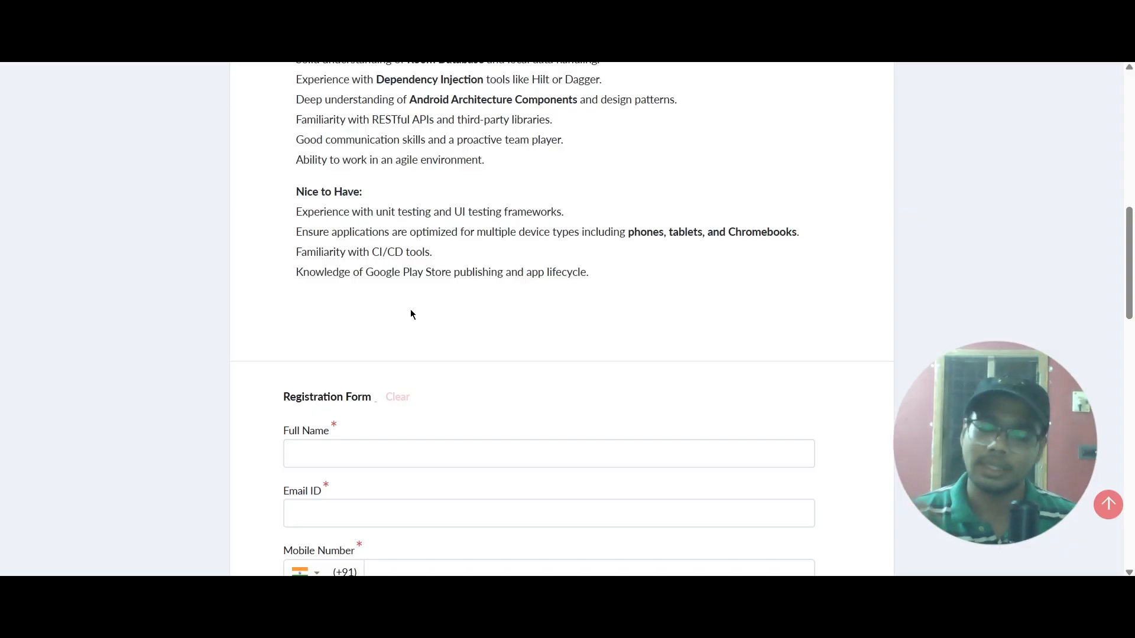
{"action": "scroll", "scroll_direction": "down", "scroll_amount": 3}
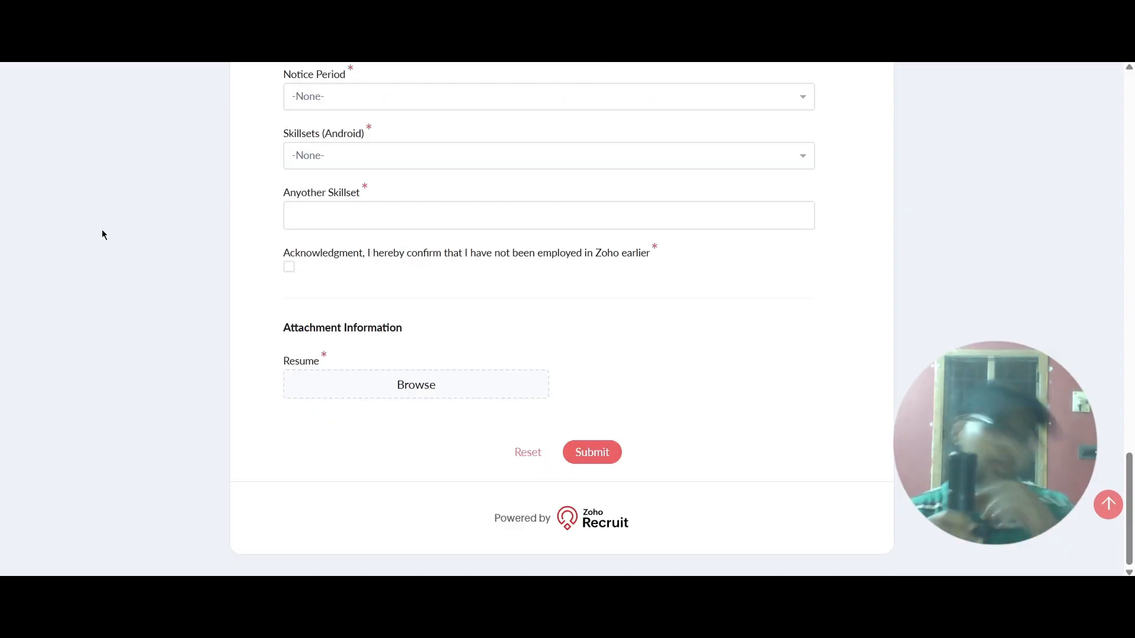